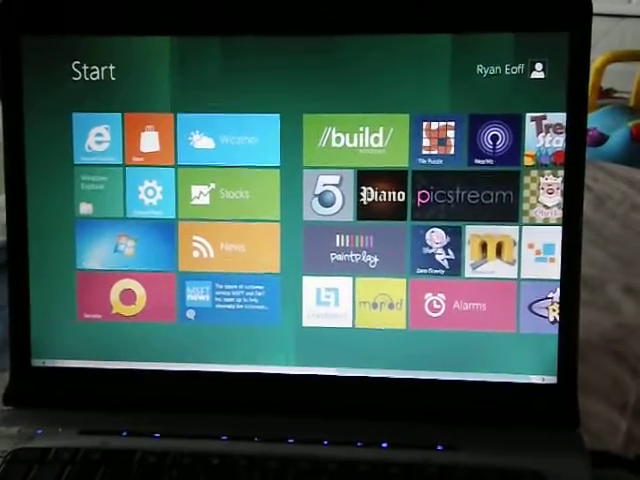
Browse the Start screen, visit the web browser app, then launch Piano to its full-screen splash.
{"action": "scroll", "scroll_direction": "right", "scroll_amount": 3}
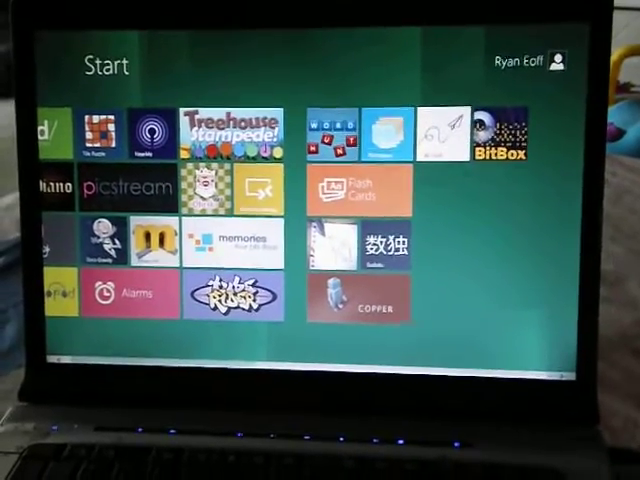
{"action": "scroll", "scroll_direction": "left", "scroll_amount": 3}
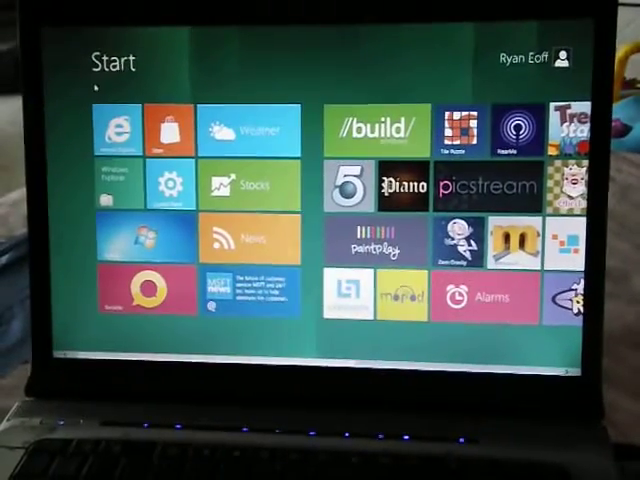
{"action": "left_click", "coordinate": [128, 128]}
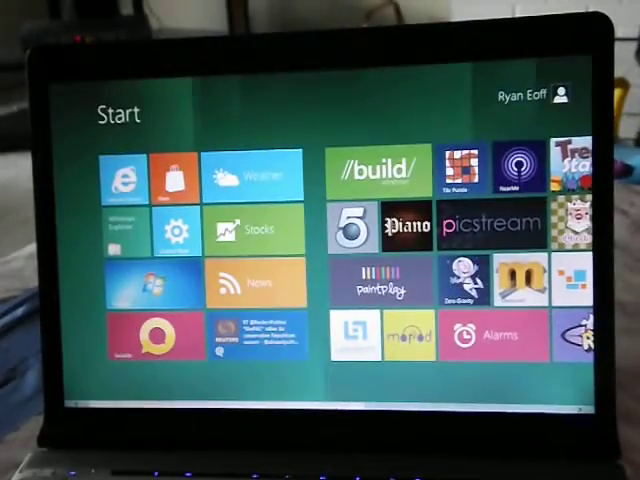
{"action": "left_click", "coordinate": [402, 224]}
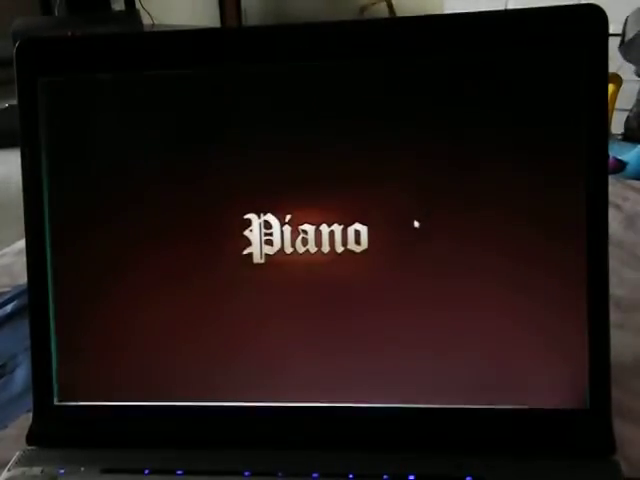